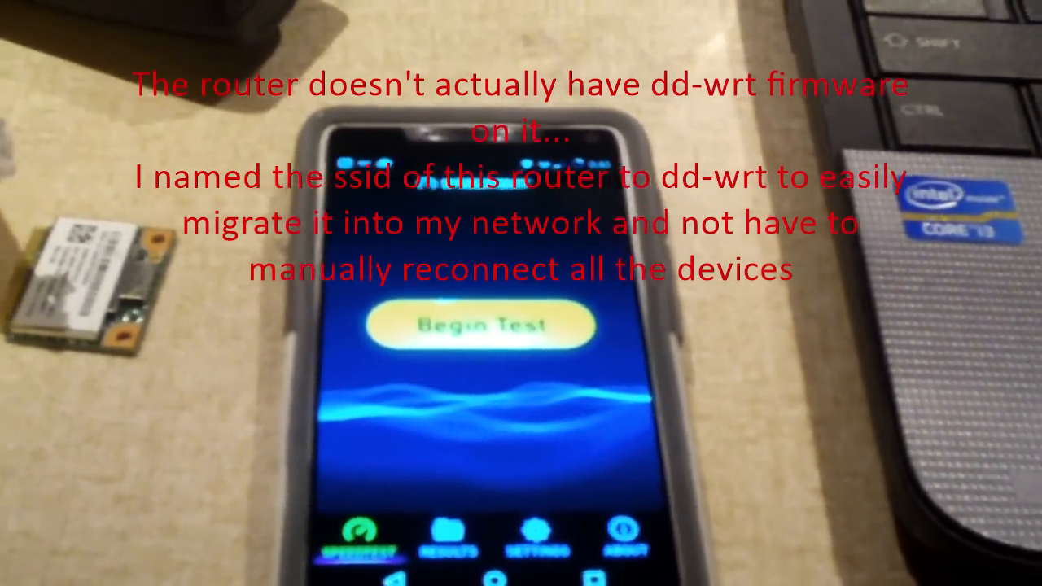
- Launch a new speed test so the app starts measuring ping over the 5 GHz connection
left_click(486, 323)
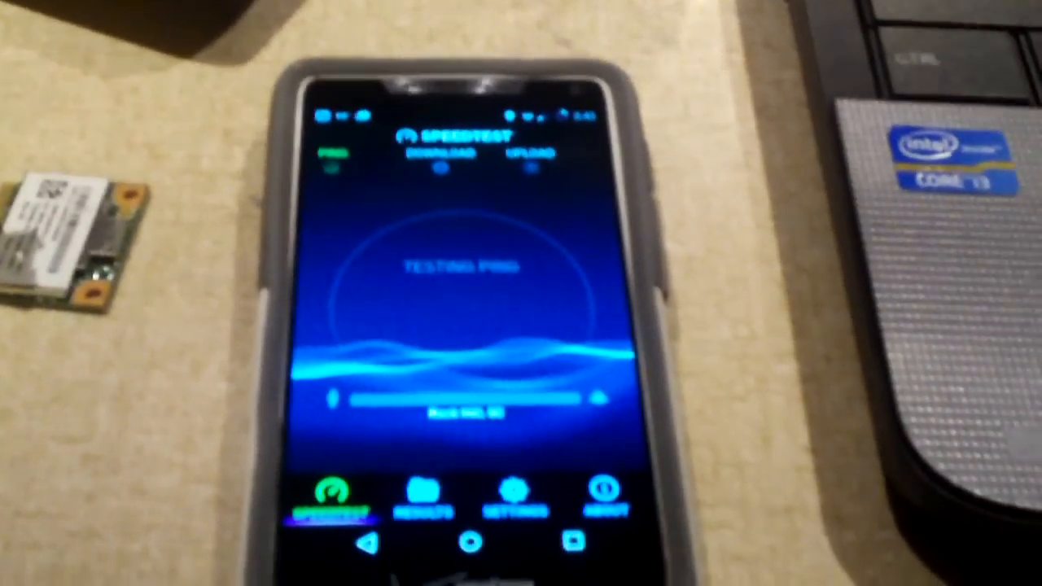